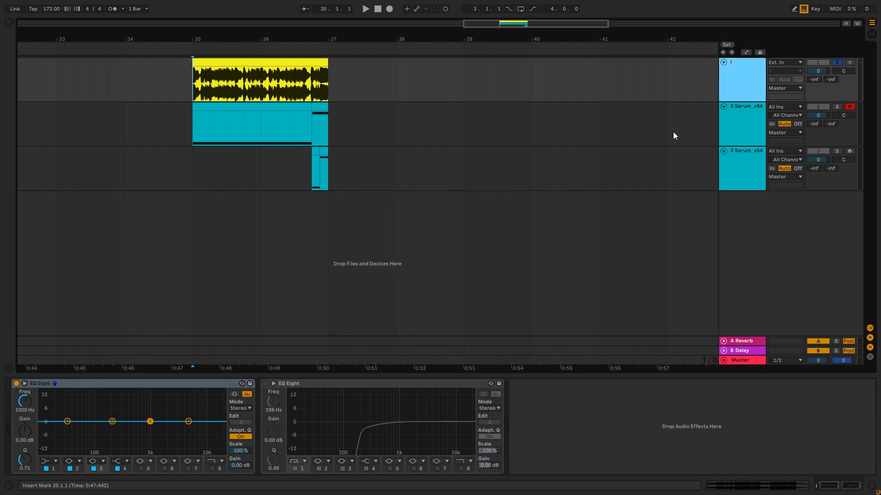
Step: Show the 2-Serum_x64 track's Serum and EQ Eight chain boosting around 45 Hz by about 5.6 dB
{"action": "left_click", "coordinate": [367, 8]}
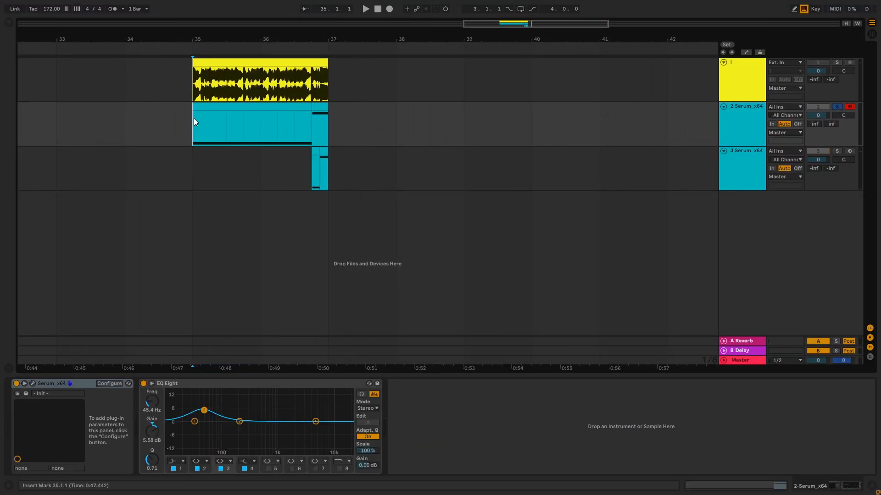
Step: Compare the third and second Serum tracks' chains, then bring up the second track's Serum editor
{"action": "left_click", "coordinate": [367, 8]}
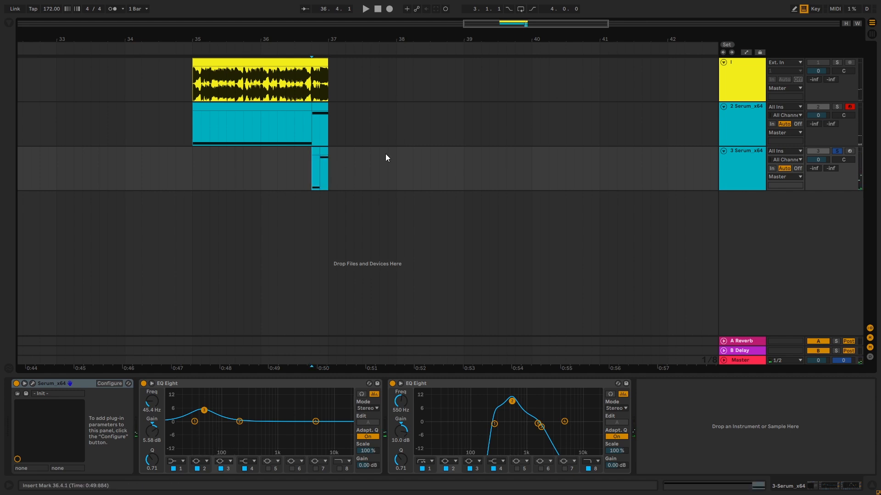
{"action": "left_click", "coordinate": [367, 8]}
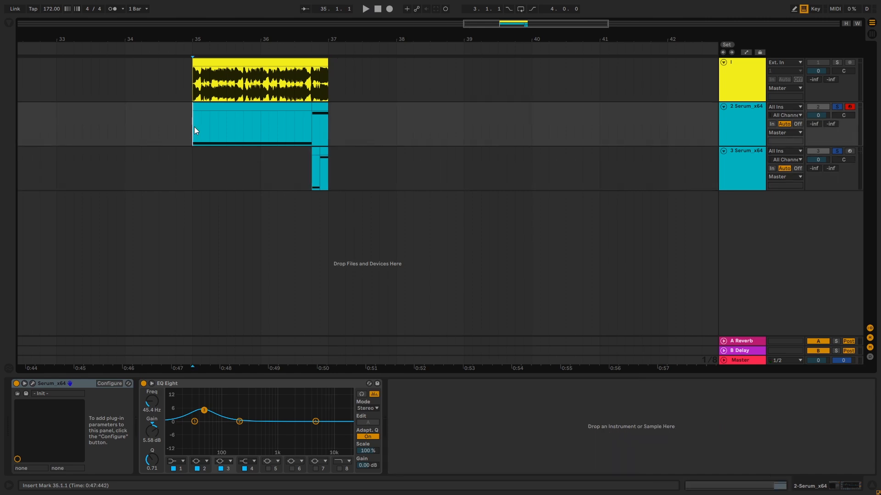
{"action": "double_click", "coordinate": [255, 125]}
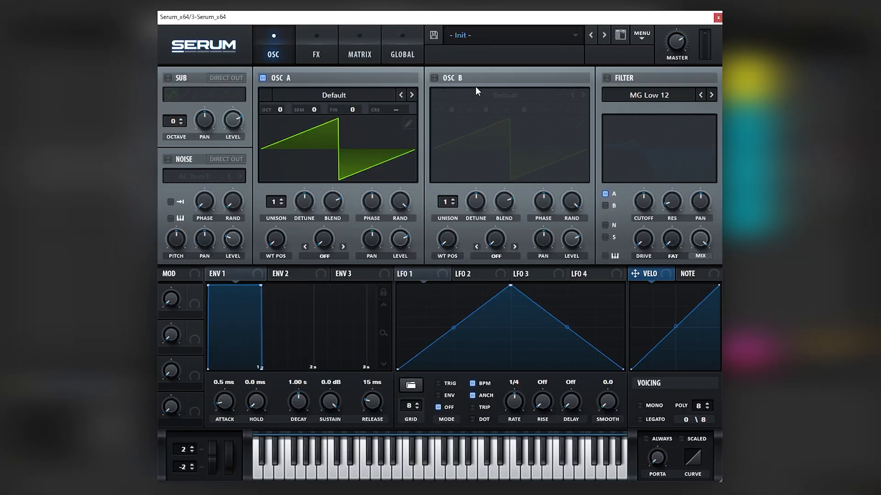
Step: Give OSC A 15 unison voices with detune around 0.24
{"action": "left_click", "coordinate": [276, 201]}
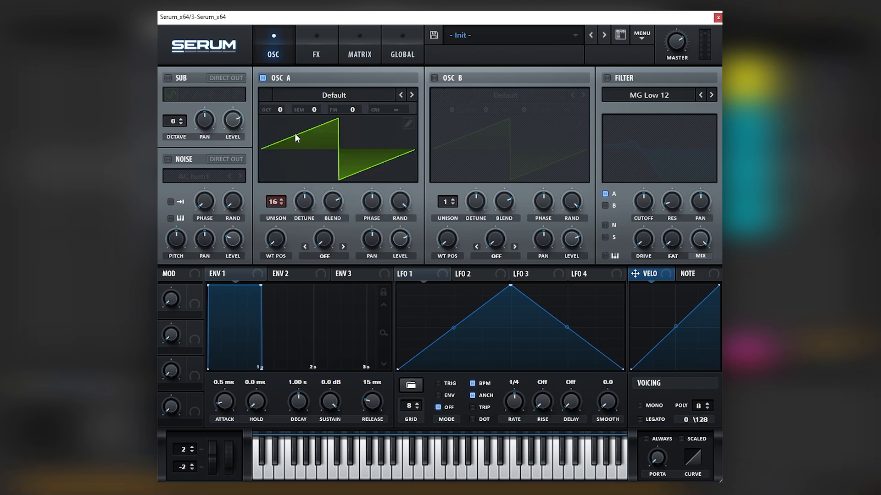
{"action": "left_click", "coordinate": [605, 77]}
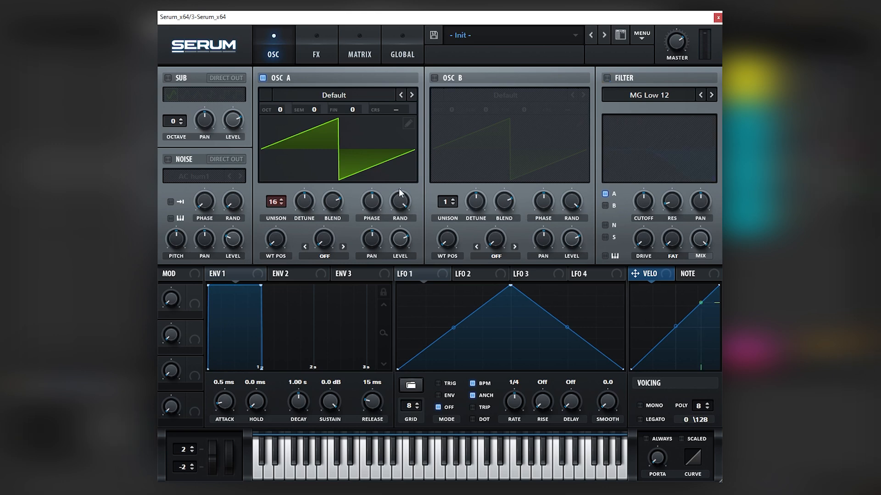
{"action": "mouse_move", "coordinate": [334, 177]}
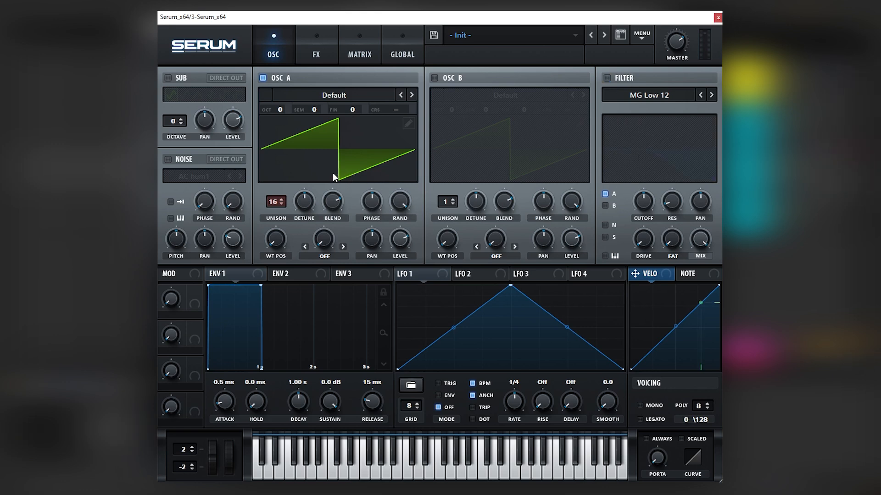
{"action": "left_click_drag", "start_coordinate": [274, 201], "coordinate": [274, 211]}
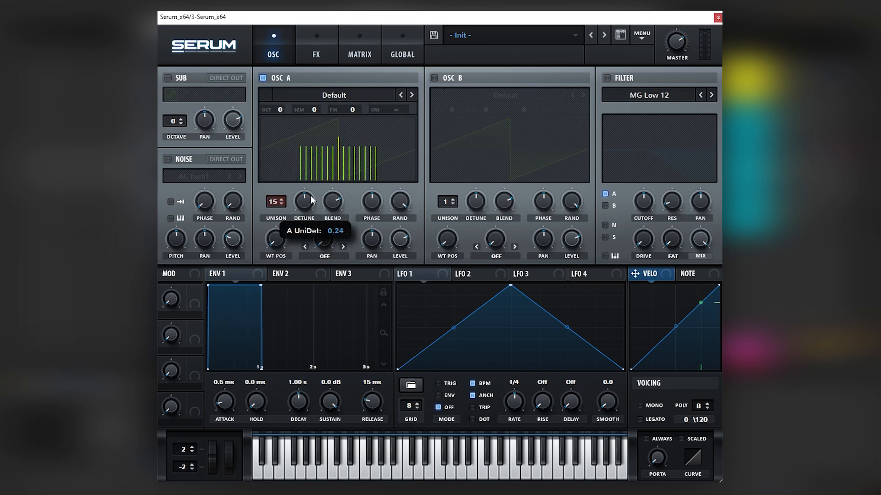
{"action": "left_click_drag", "start_coordinate": [304, 201], "coordinate": [303, 208]}
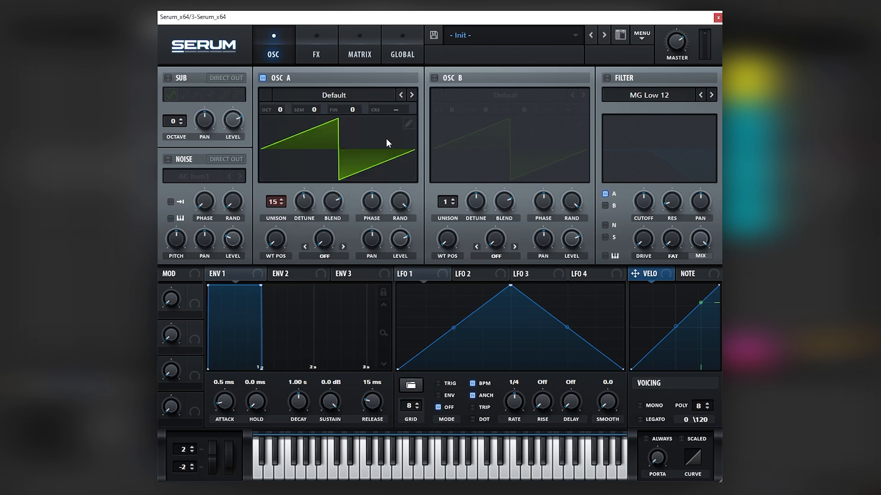
{"action": "mouse_move", "coordinate": [616, 80]}
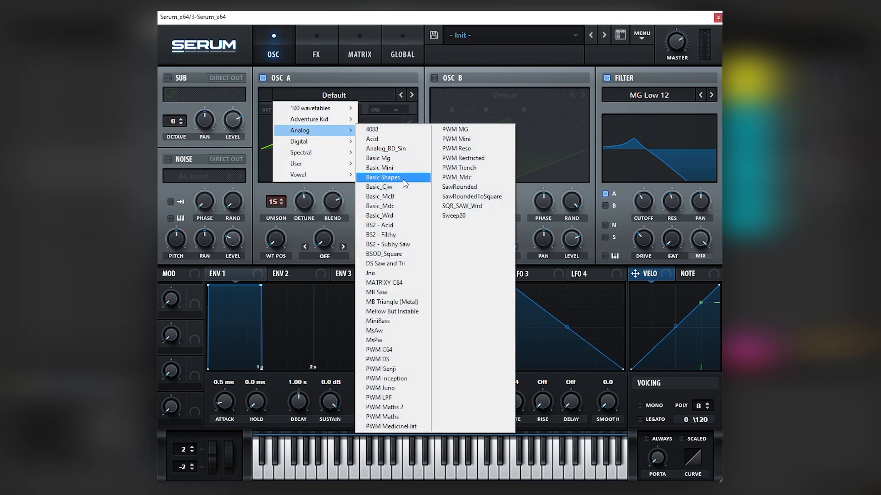
Step: Load Basic Shapes into oscillator A and edit oscillator B's wavetable in the editor
{"action": "left_click", "coordinate": [381, 177]}
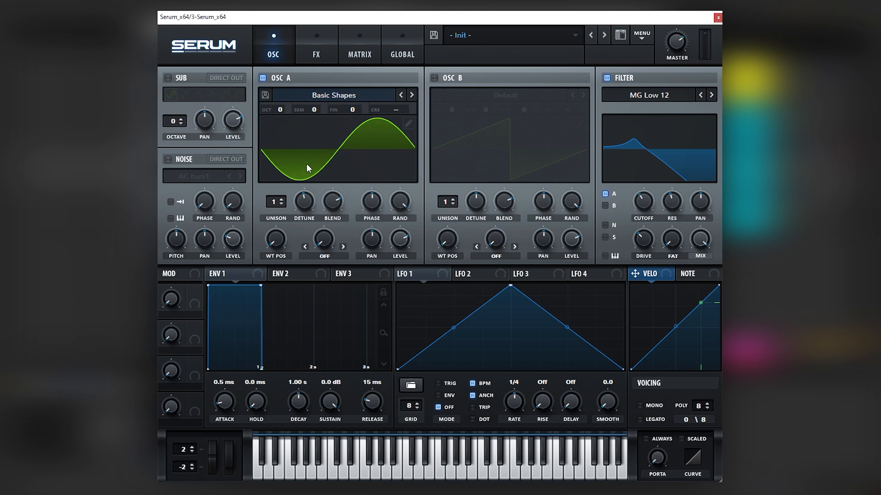
{"action": "mouse_move", "coordinate": [304, 137]}
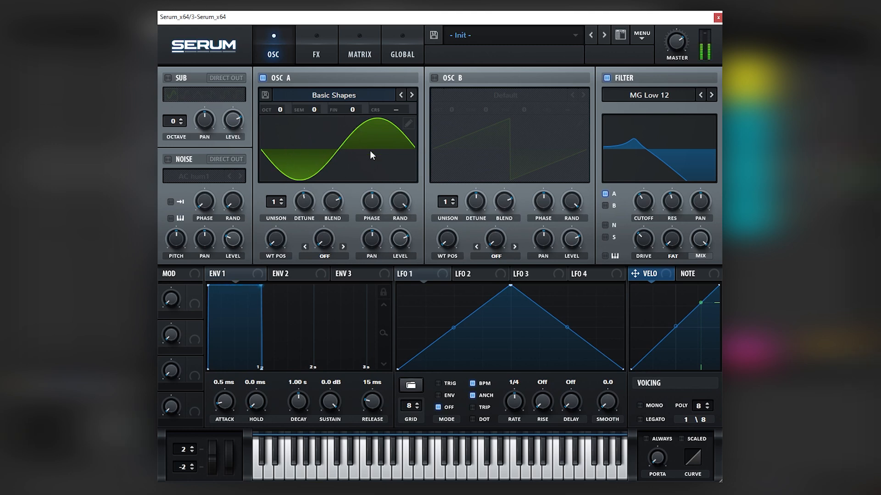
{"action": "left_click", "coordinate": [433, 77]}
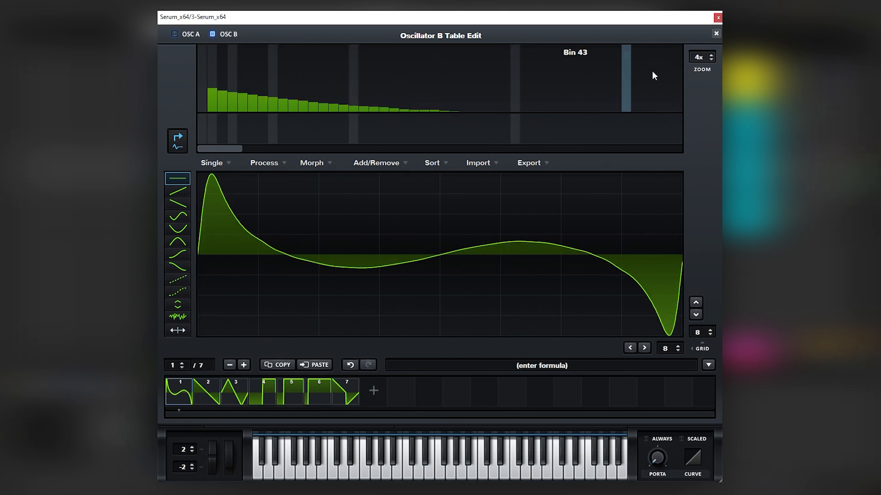
{"action": "left_click", "coordinate": [716, 33]}
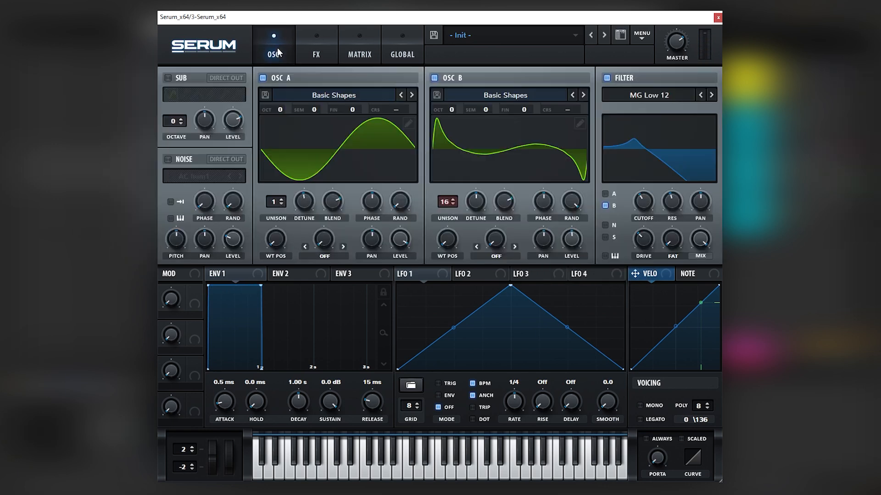
{"action": "mouse_move", "coordinate": [545, 183]}
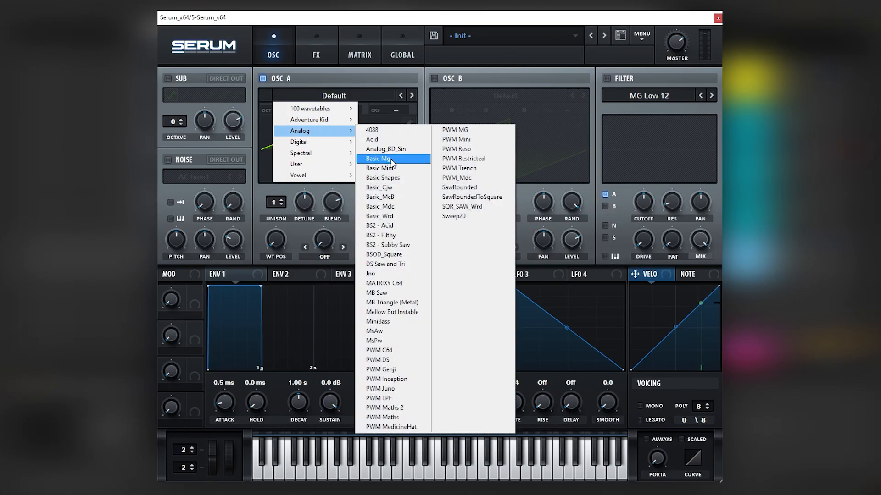
Step: Load Basic Mg into OSC A and move its wavetable position to 14
{"action": "left_click", "coordinate": [377, 158]}
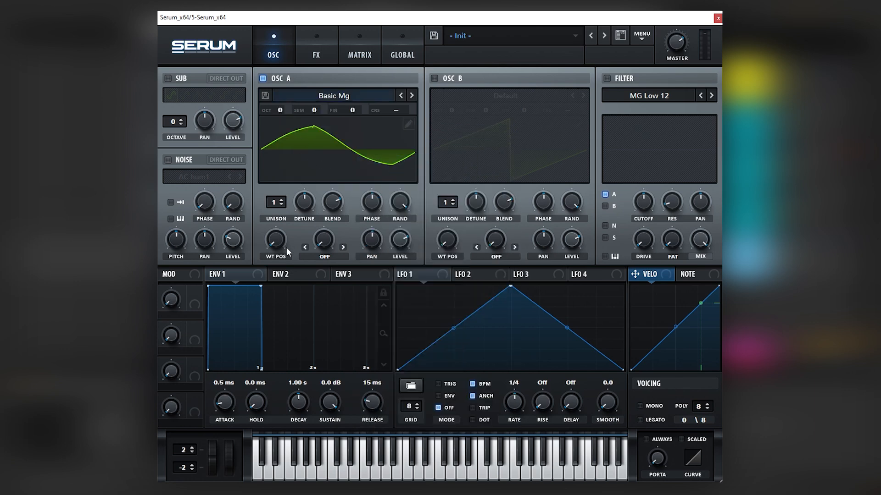
{"action": "left_click_drag", "start_coordinate": [275, 241], "coordinate": [274, 225]}
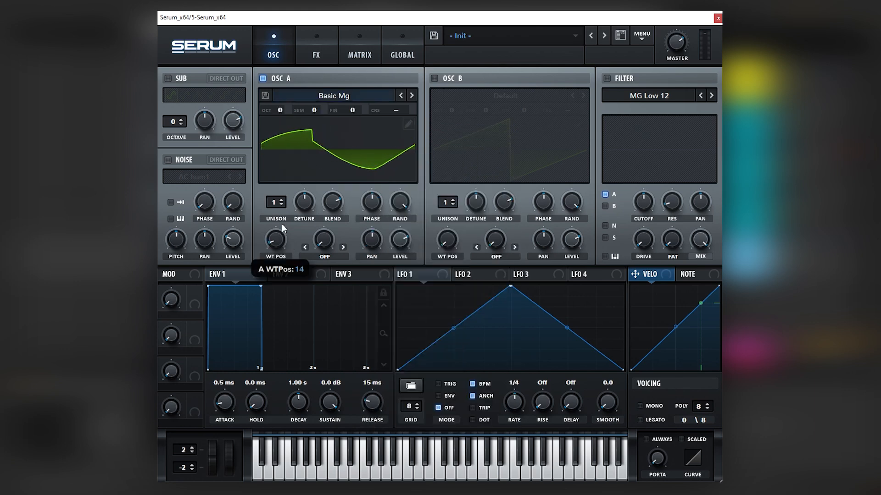
{"action": "left_click_drag", "start_coordinate": [276, 241], "coordinate": [276, 225]}
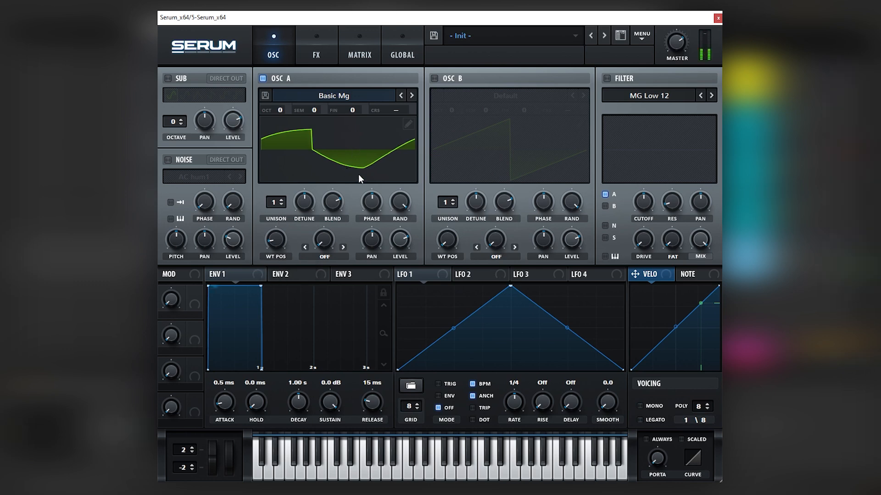
{"action": "mouse_move", "coordinate": [413, 190]}
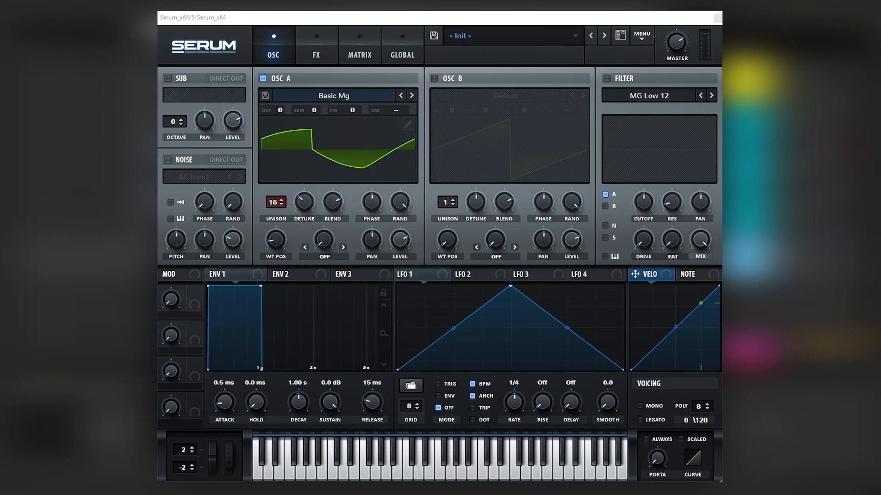
{"action": "left_click", "coordinate": [316, 47]}
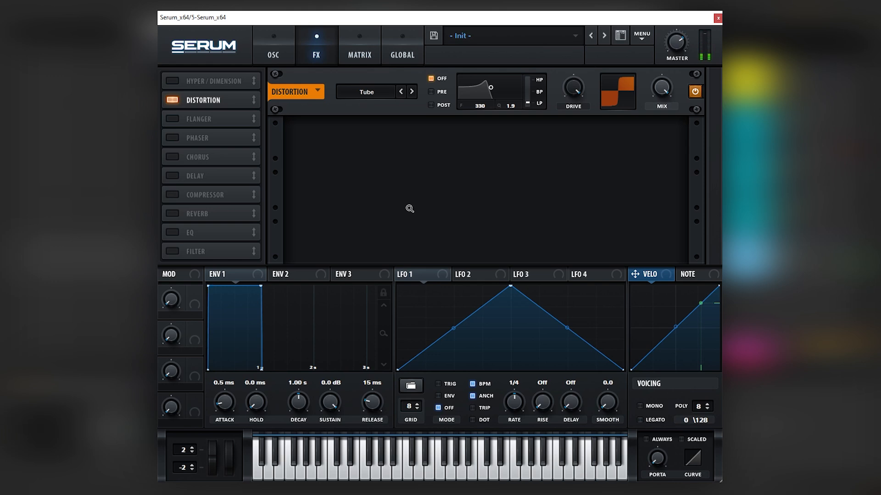
Step: Add an MG Low 6 filter effect following the Tube distortion
{"action": "left_click", "coordinate": [172, 252]}
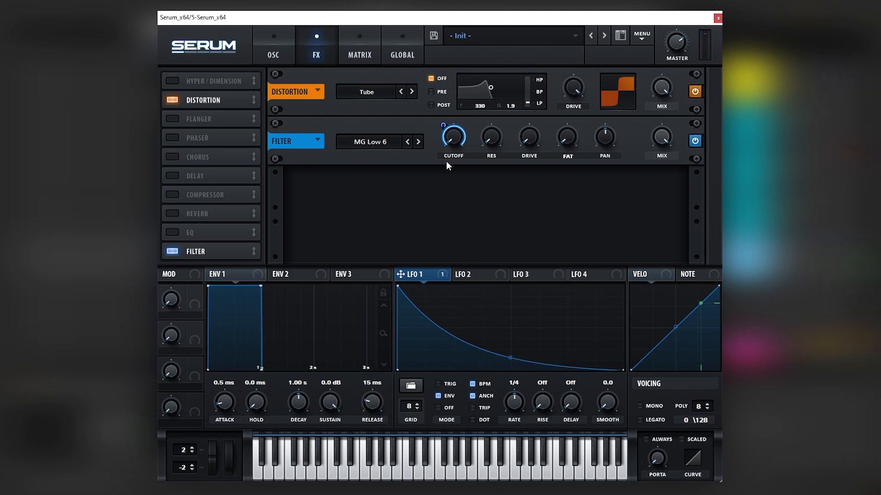
{"action": "mouse_move", "coordinate": [430, 218]}
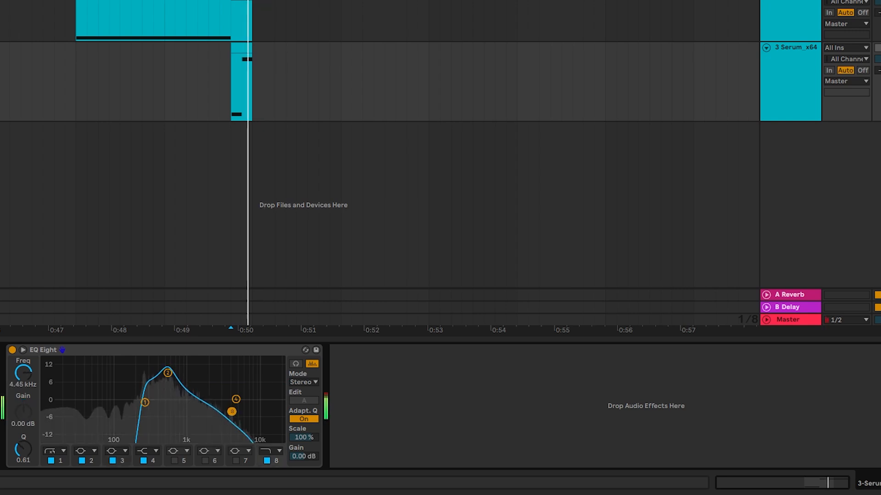
Step: Drag EQ Eight band 2 to about 550 Hz and +6.57 dB
{"action": "left_click_drag", "start_coordinate": [167, 372], "coordinate": [169, 383]}
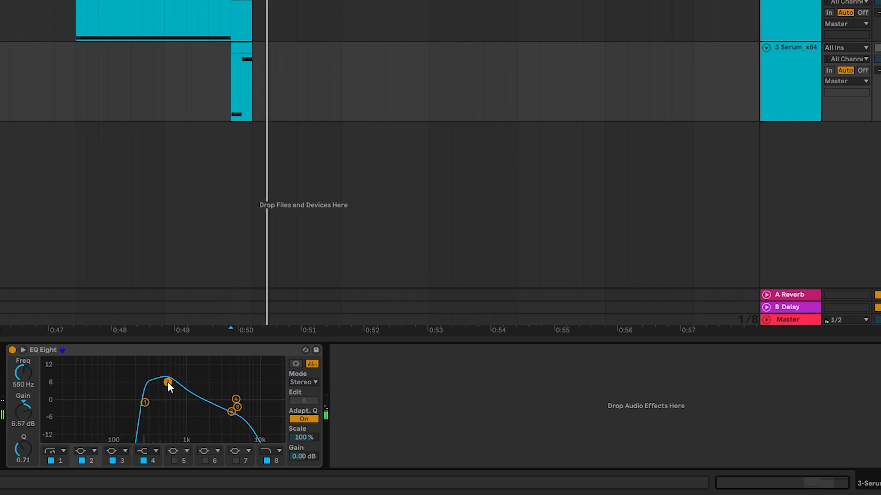